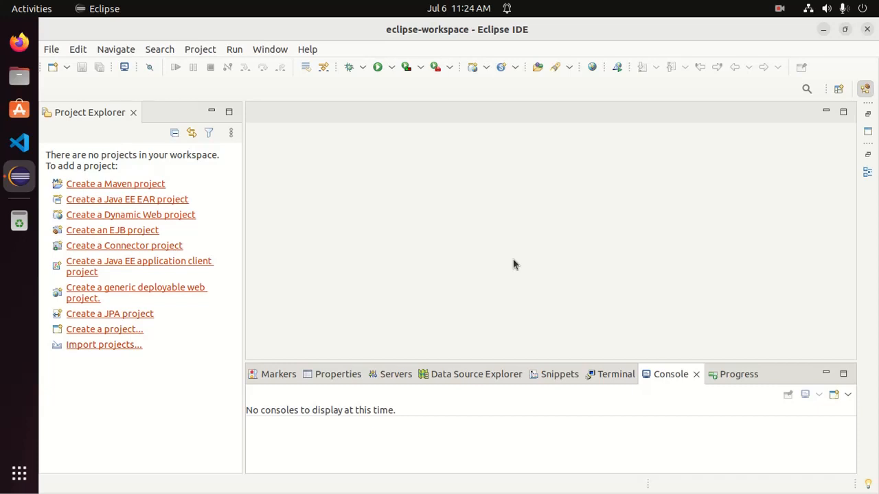
pyautogui.moveTo(482, 239)
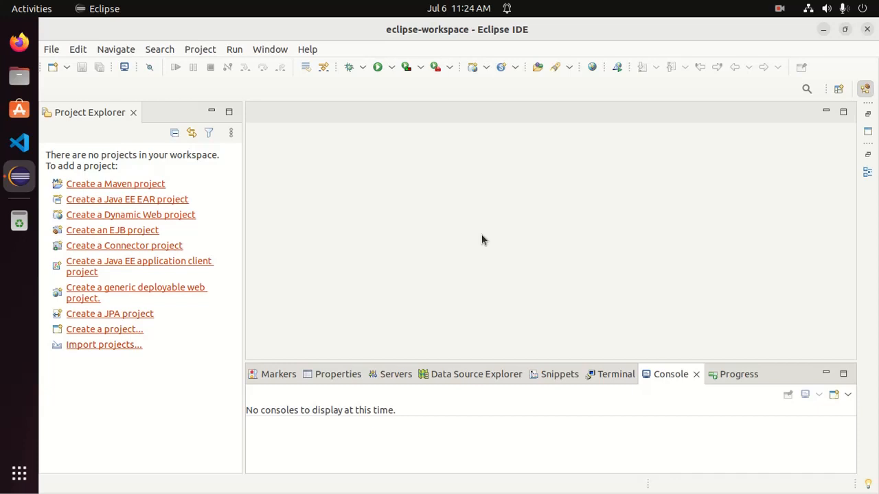
pyautogui.moveTo(96, 85)
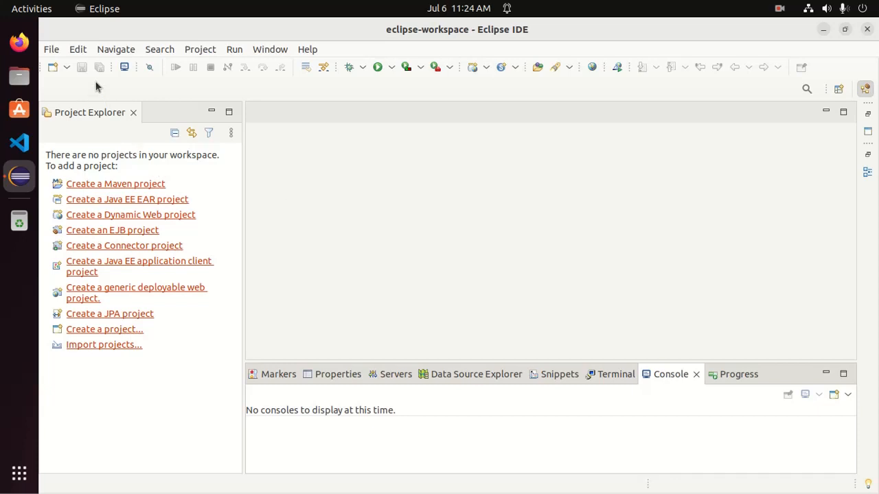
# Step: Start a new C/C++ Project from New > Project... to reach the C, C++ and Makefile templates
pyautogui.click(53, 67)
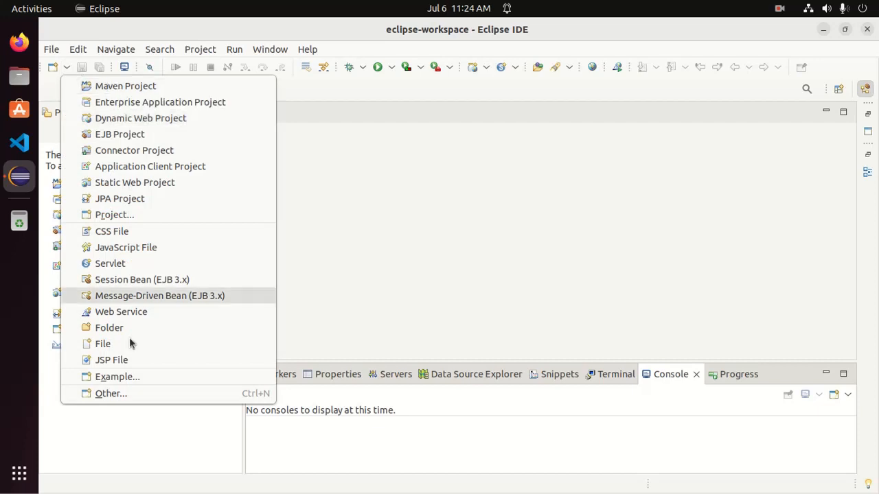
pyautogui.click(110, 393)
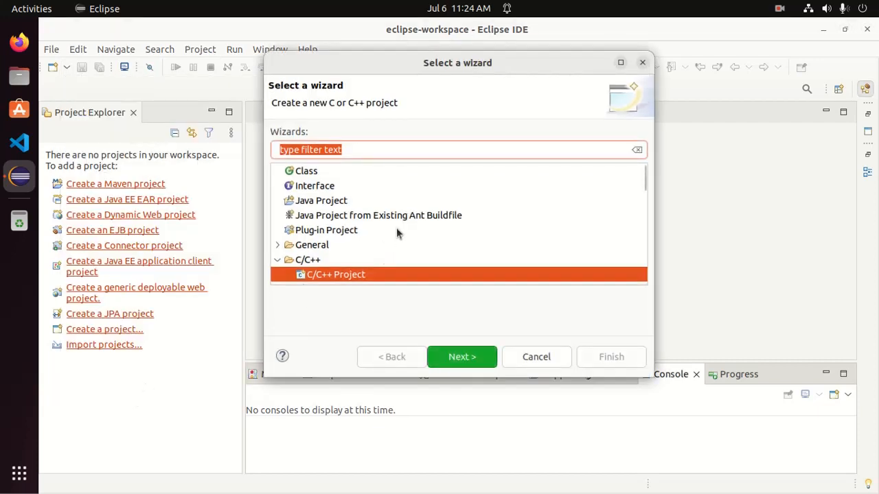
pyautogui.moveTo(412, 232)
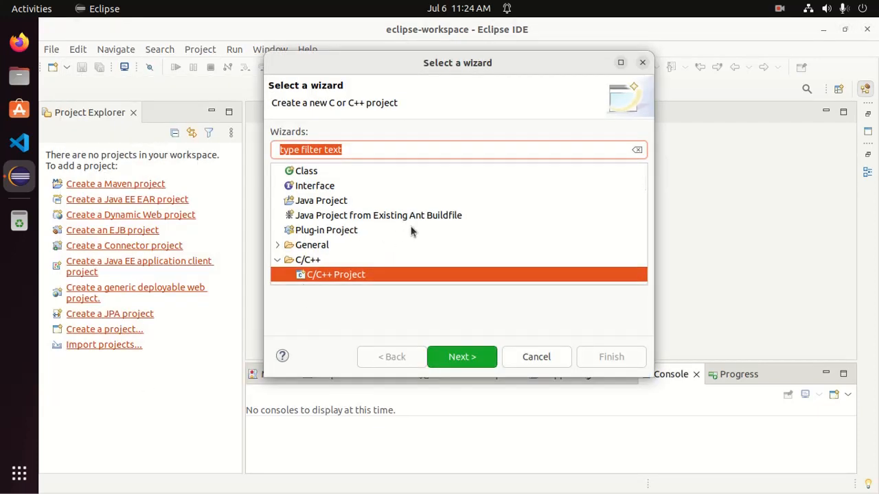
pyautogui.click(462, 357)
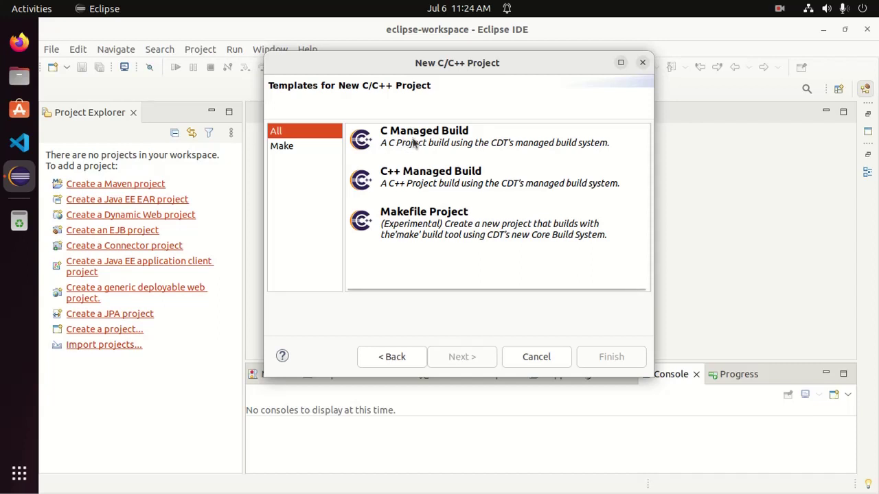
# Step: Pick C Managed Build, name the project MyProject, and choose Empty Project with Linux GCC
pyautogui.click(423, 137)
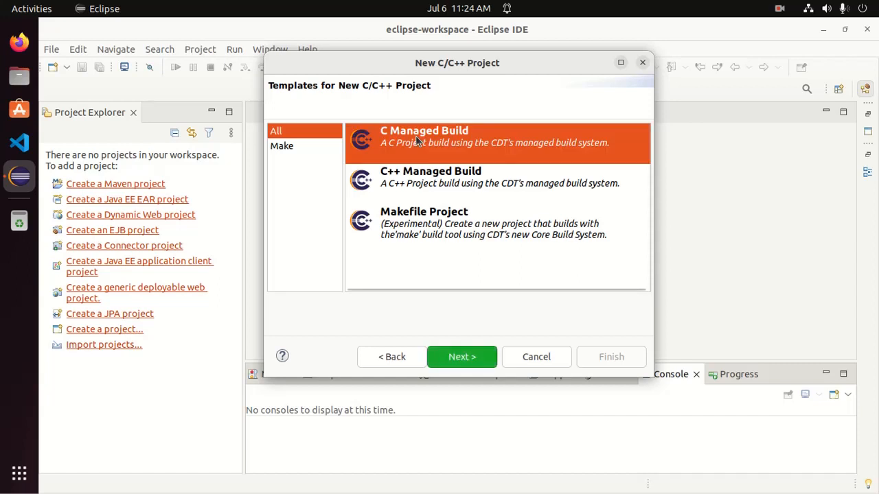
pyautogui.click(462, 356)
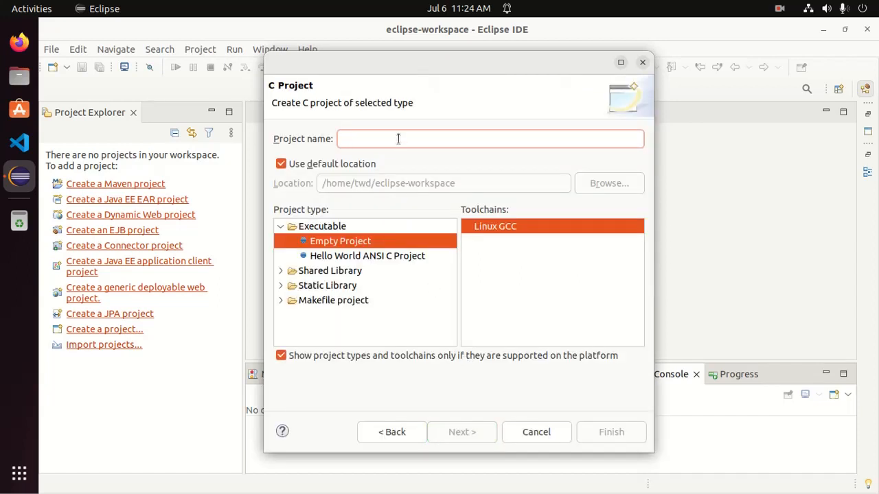
pyautogui.write('My')
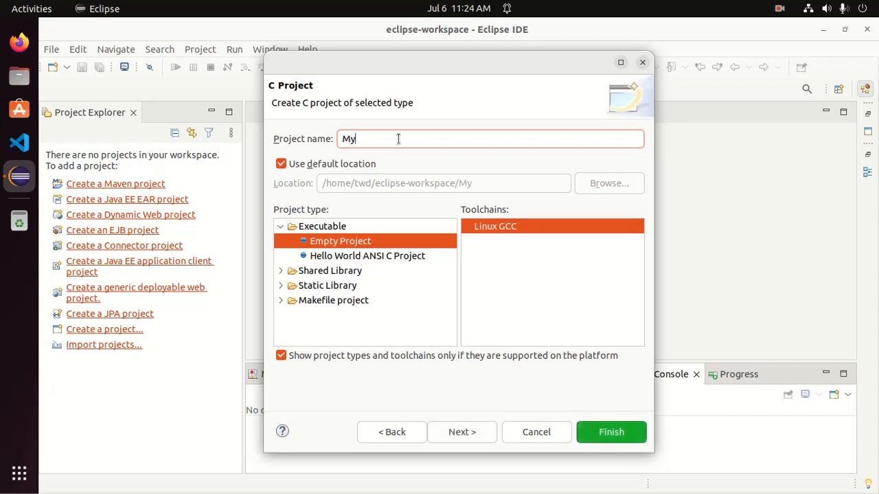
pyautogui.write('Project')
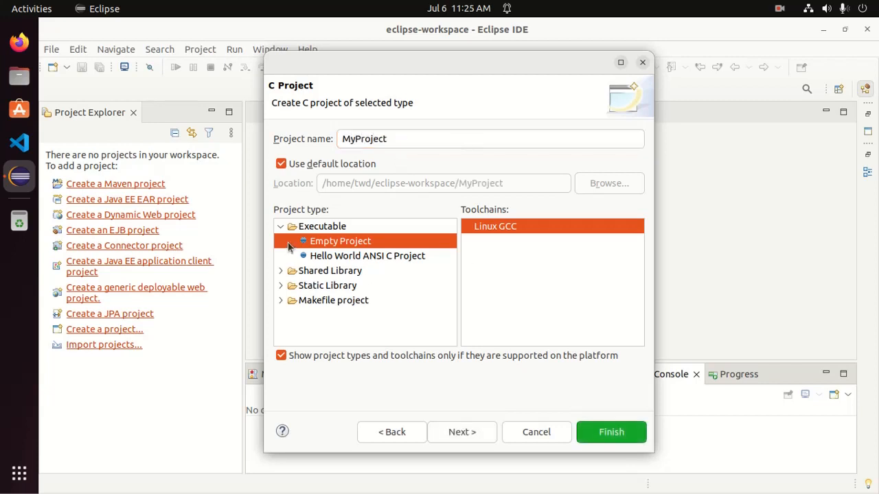
pyautogui.moveTo(334, 245)
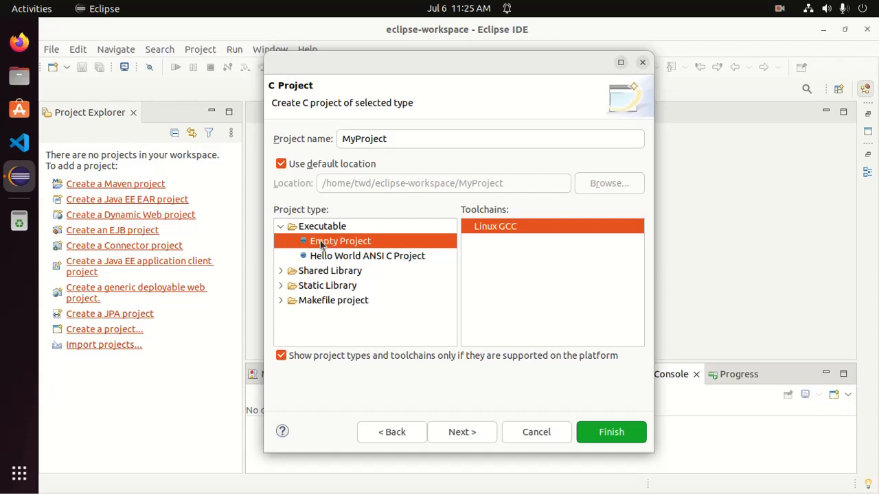
pyautogui.click(366, 255)
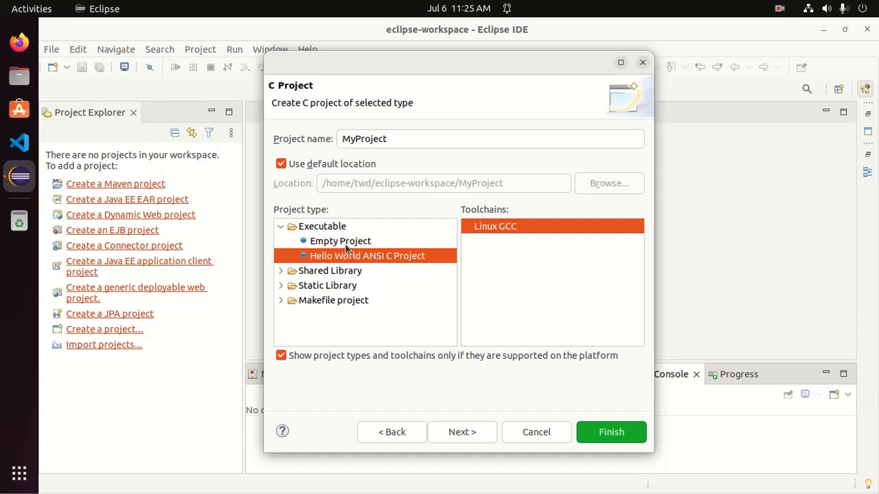
pyautogui.click(340, 240)
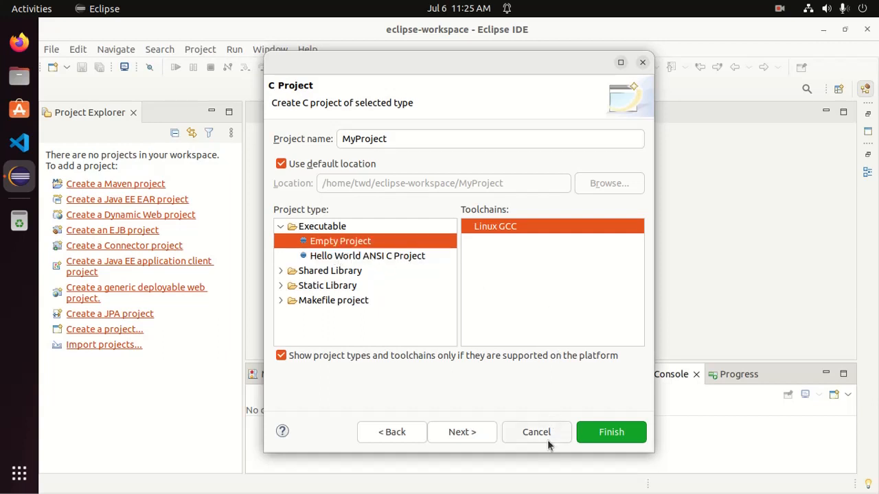
pyautogui.moveTo(461, 432)
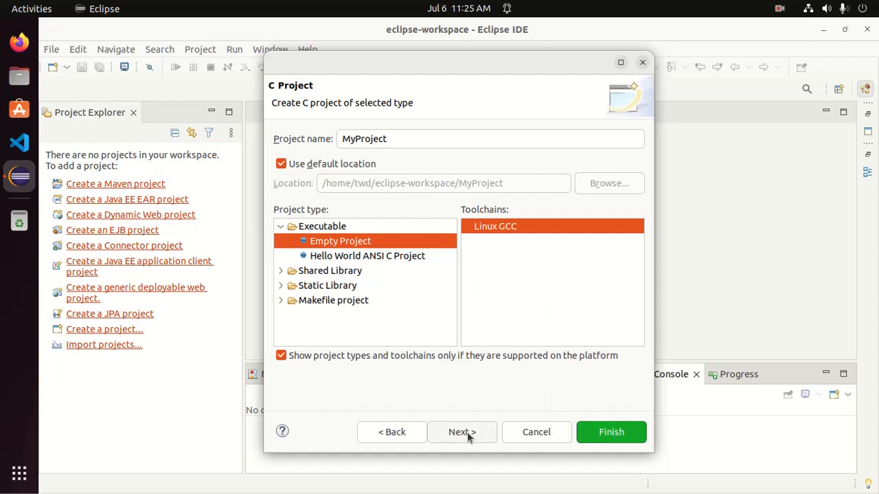
# Step: Keep the Debug and Release configurations and finish creating MyProject
pyautogui.click(462, 432)
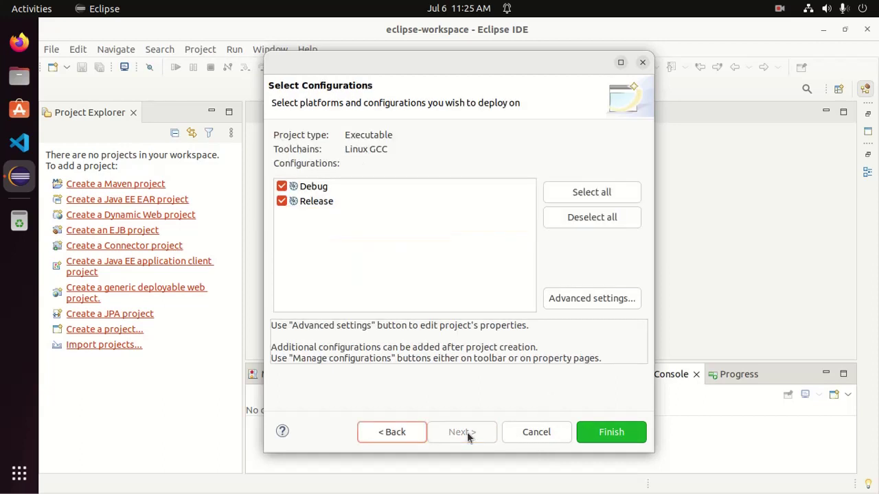
pyautogui.moveTo(281, 201)
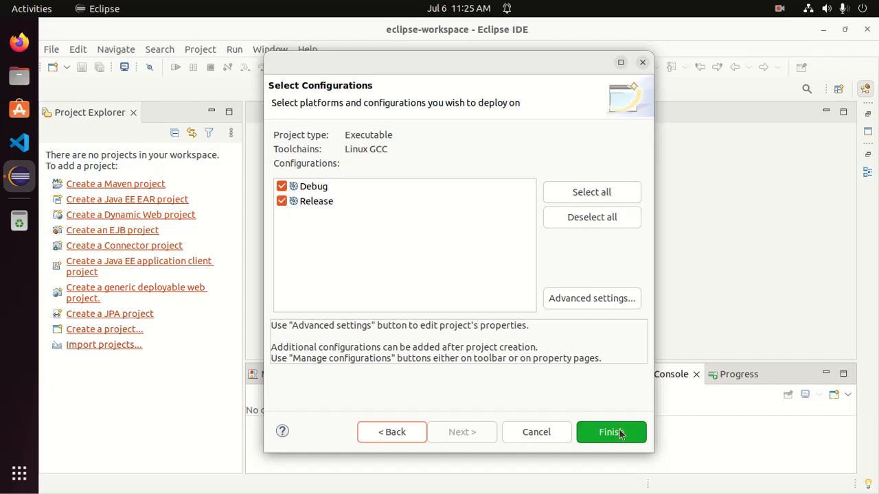
pyautogui.click(610, 432)
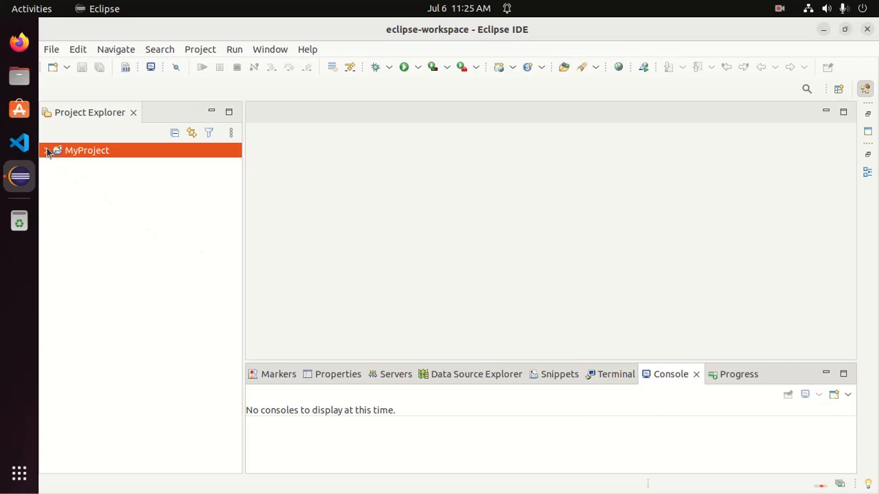
# Step: Create a new file named main.c inside MyProject
pyautogui.rightClick(87, 151)
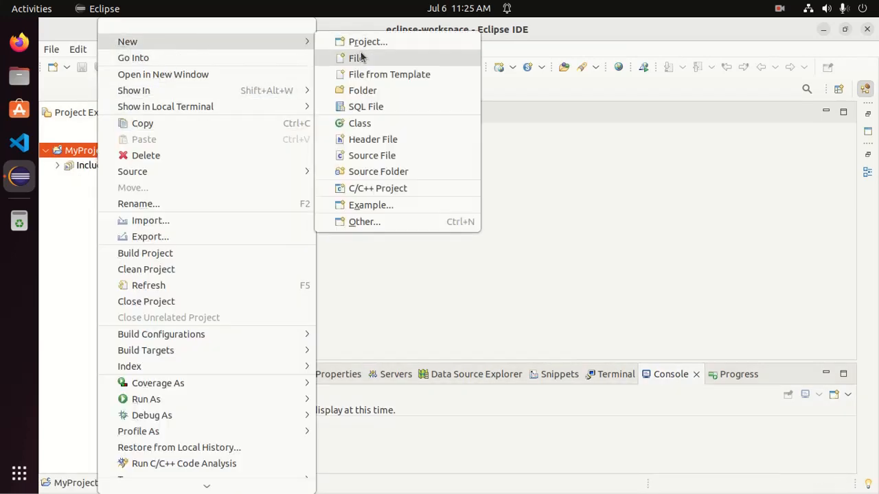
pyautogui.moveTo(358, 58)
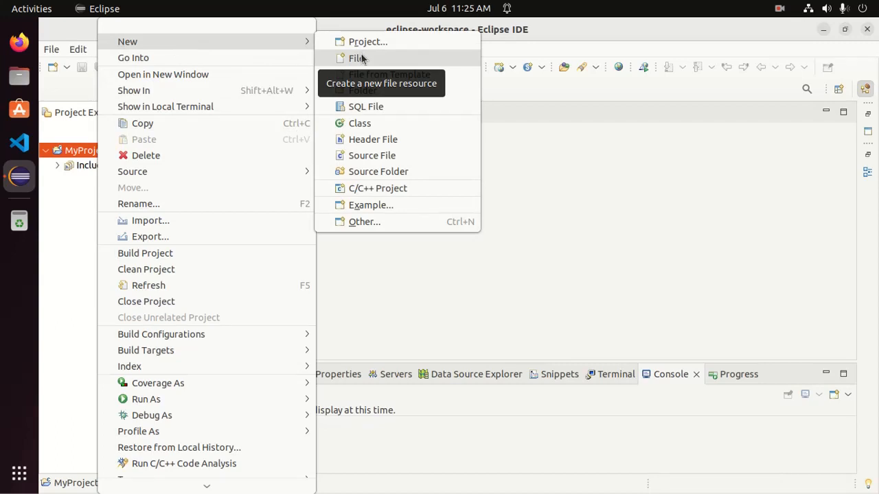
pyautogui.click(356, 58)
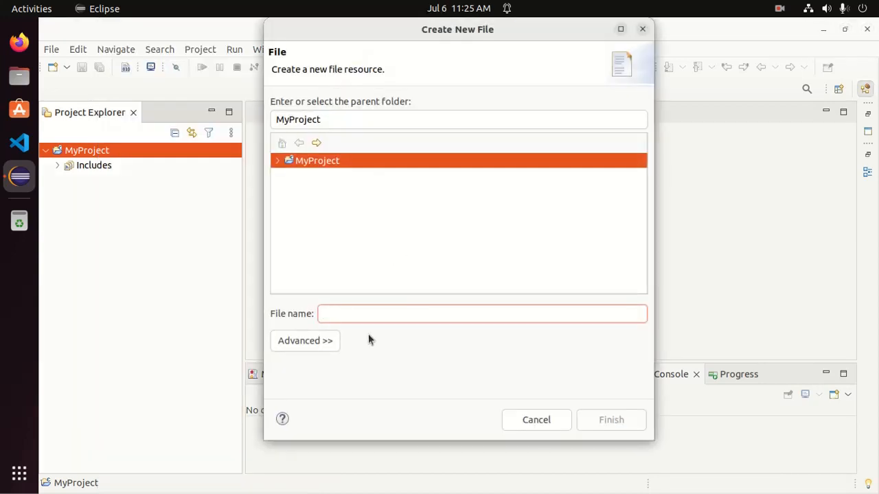
pyautogui.write('m')
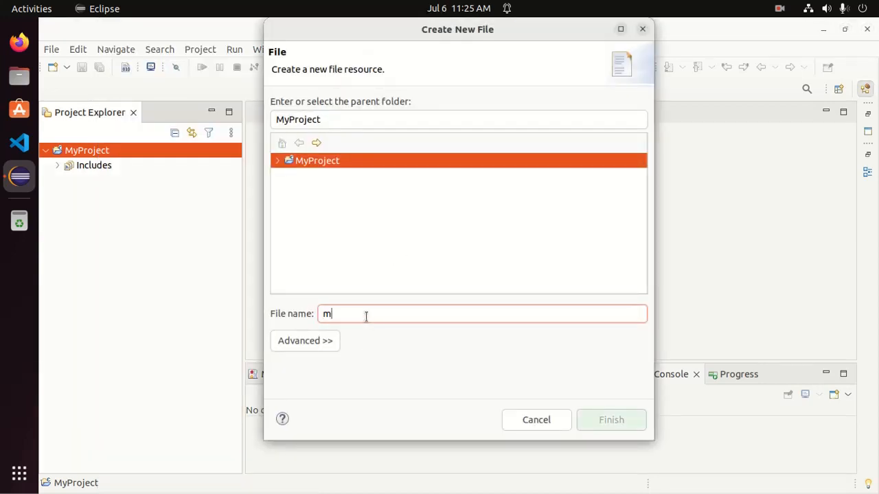
pyautogui.write('ain.')
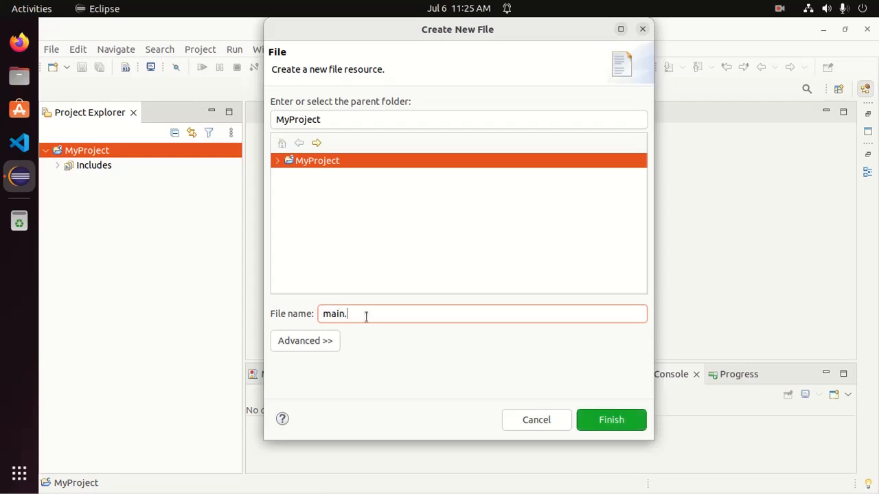
pyautogui.write('c')
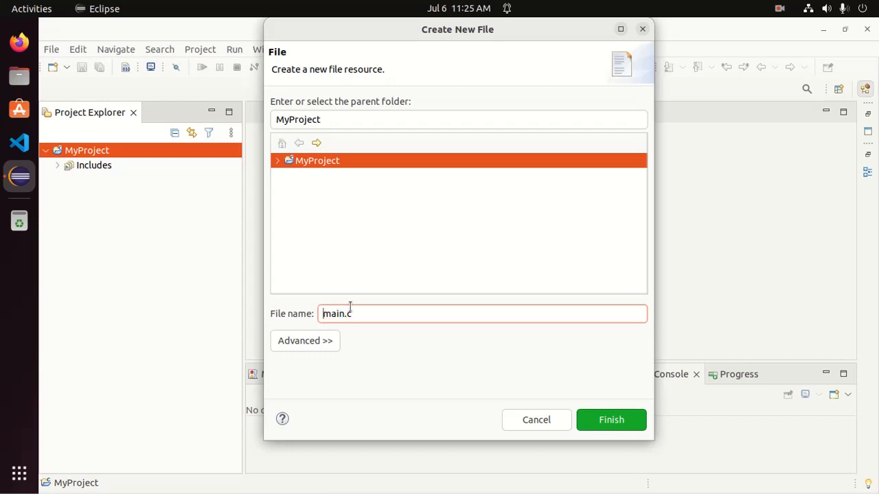
pyautogui.moveTo(566, 395)
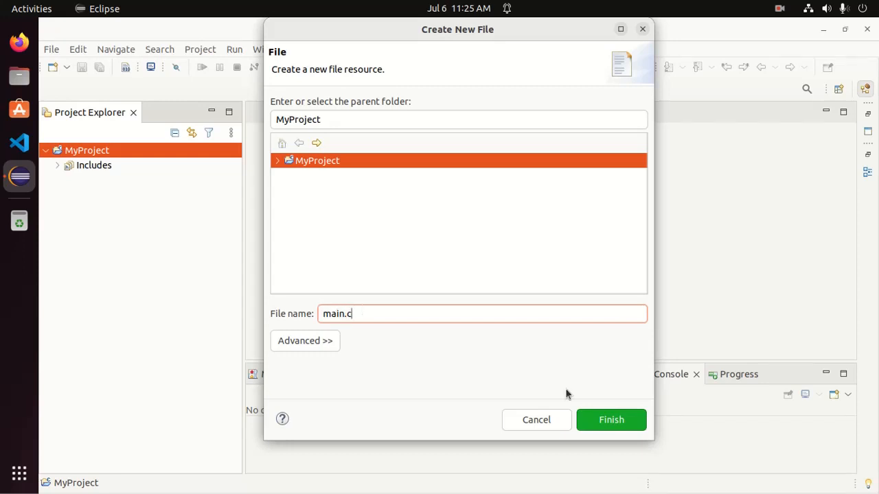
pyautogui.click(610, 419)
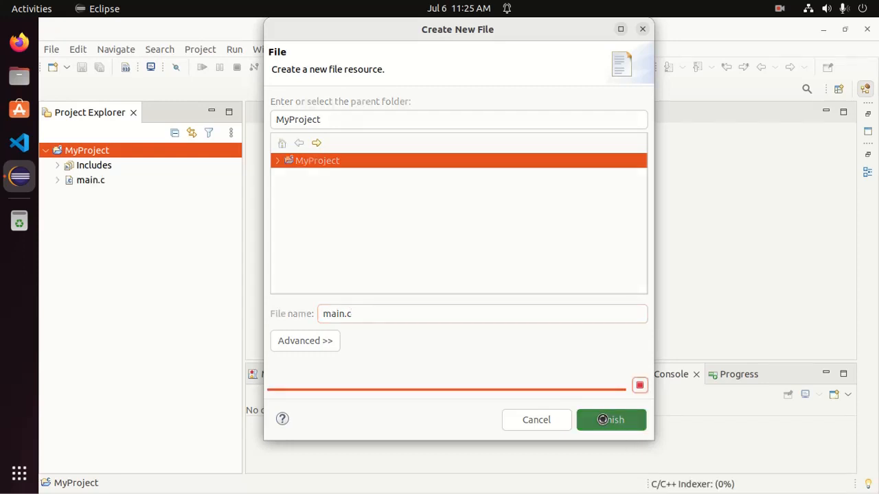
# Step: Confirm main.c holds the It's Ok program and select MyProject in Project Explorer
pyautogui.click(610, 420)
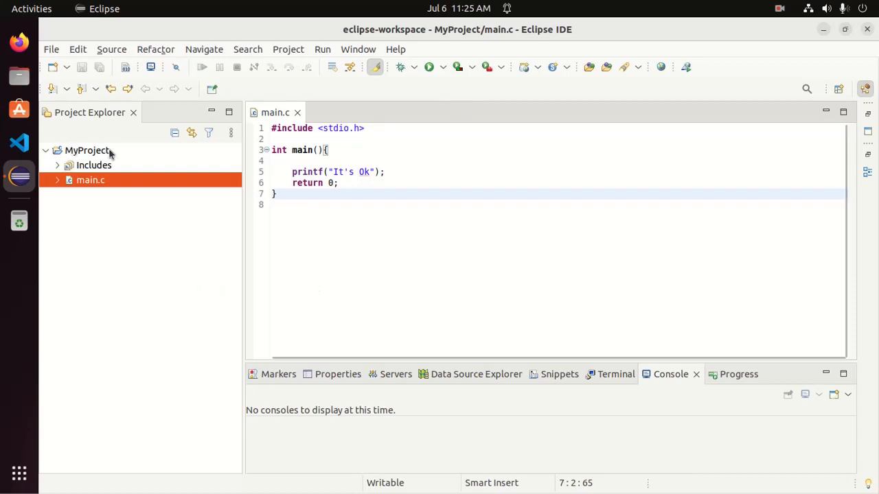
pyautogui.click(87, 150)
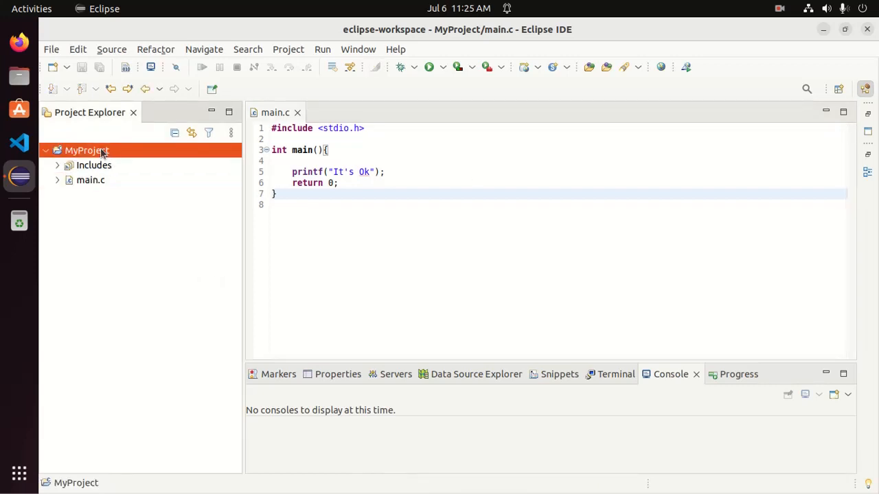
# Step: Open MyProject's Properties and show the C/C++ Build page for the Debug configuration
pyautogui.rightClick(87, 151)
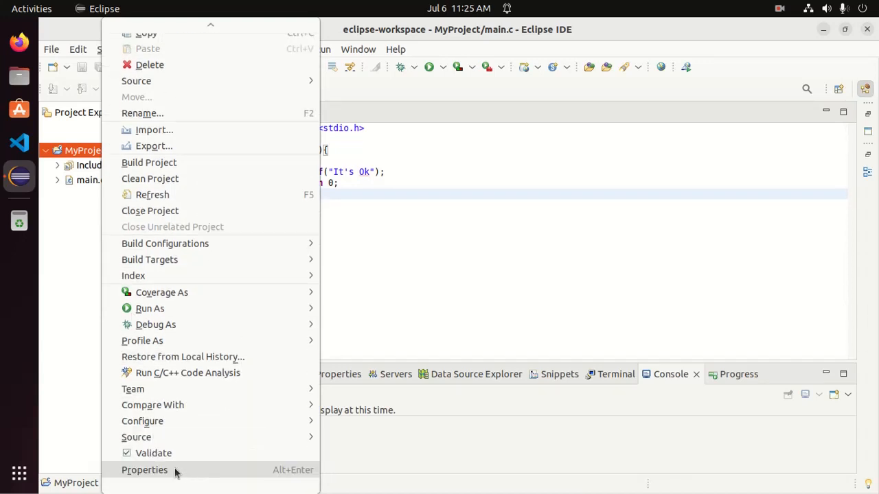
pyautogui.click(144, 469)
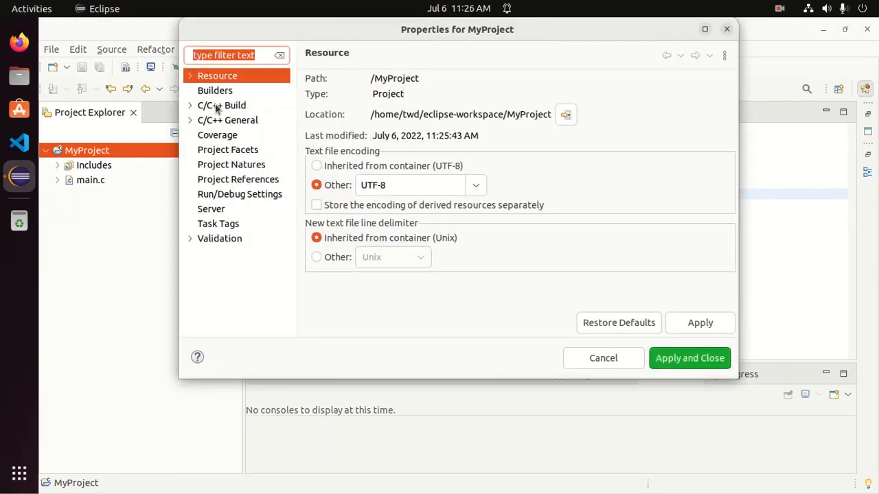
pyautogui.click(215, 89)
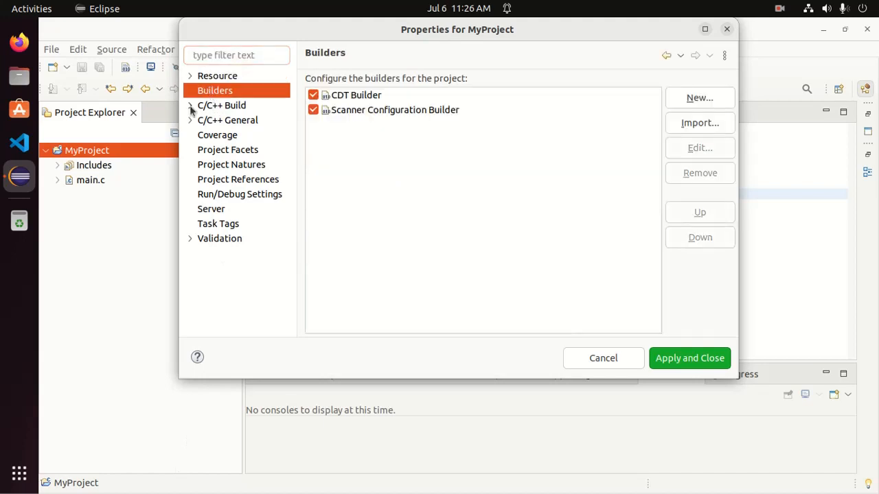
pyautogui.click(221, 105)
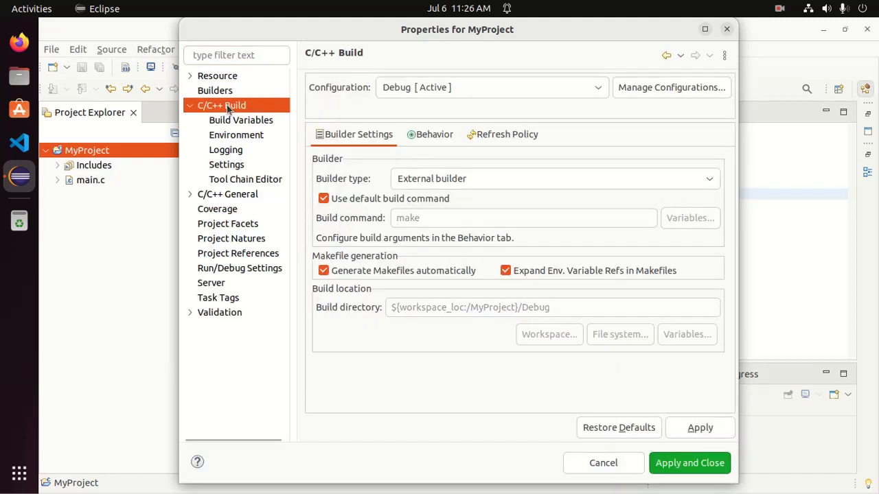
# Step: In Tool Chain Editor, set the current toolchain to MinGW GCC, accept the reset, and apply
pyautogui.click(245, 179)
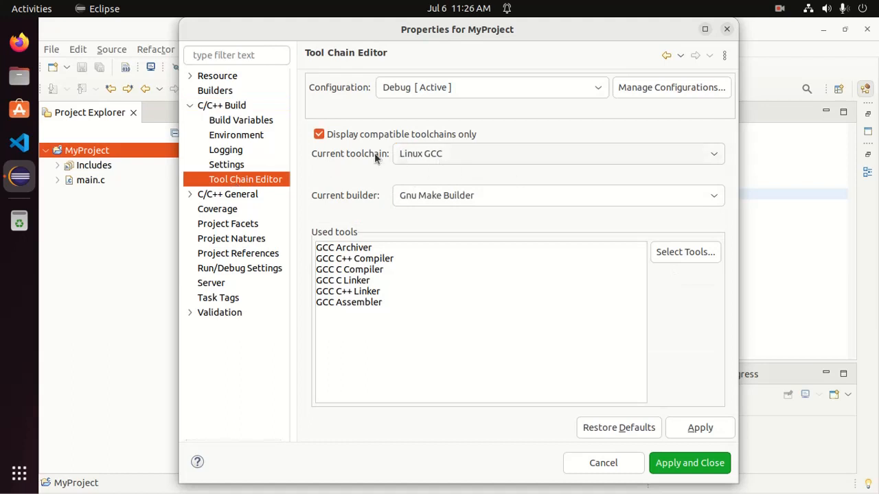
pyautogui.moveTo(465, 159)
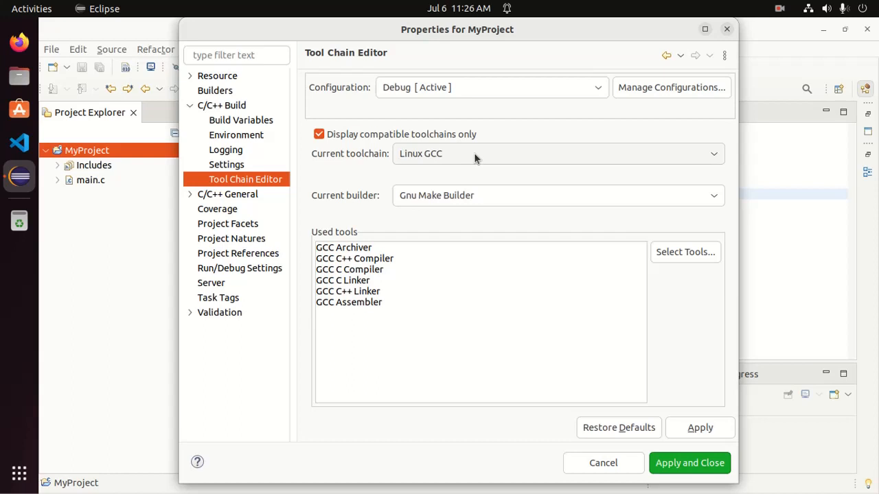
pyautogui.click(714, 153)
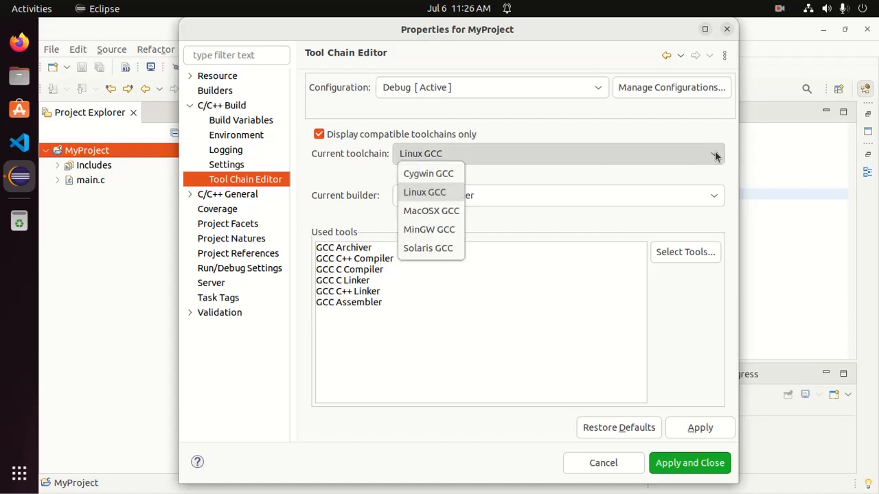
pyautogui.moveTo(429, 229)
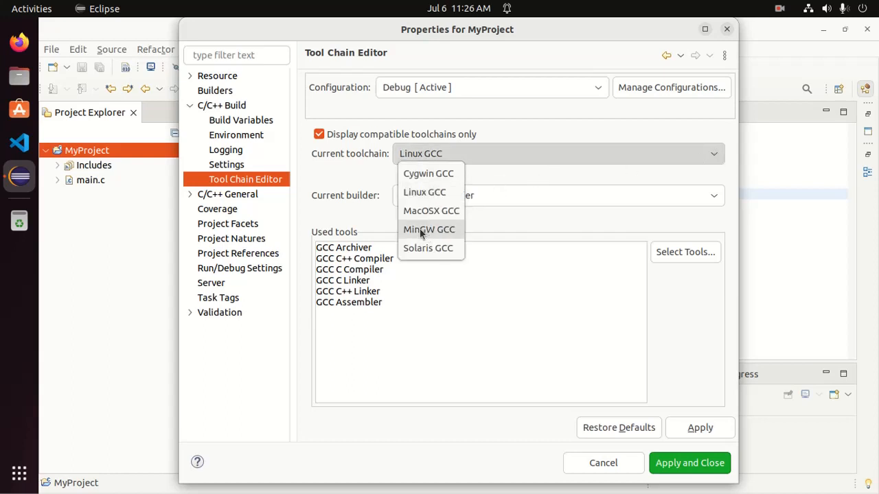
pyautogui.click(429, 229)
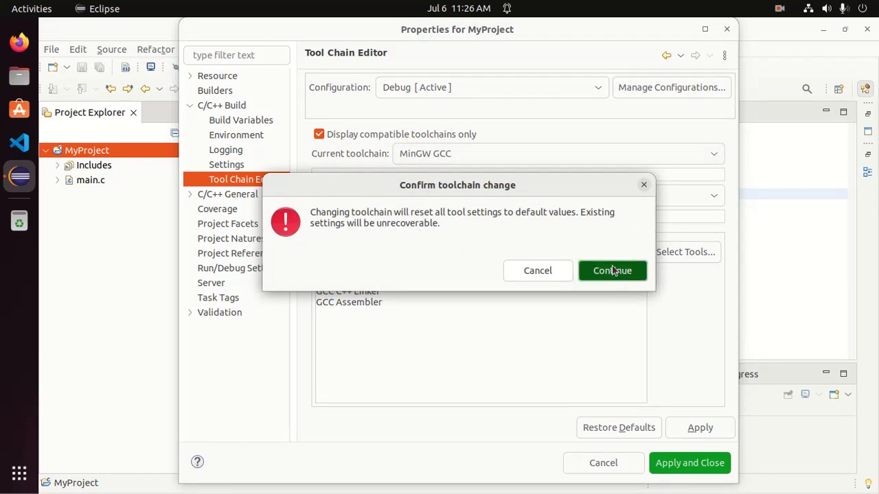
pyautogui.click(611, 271)
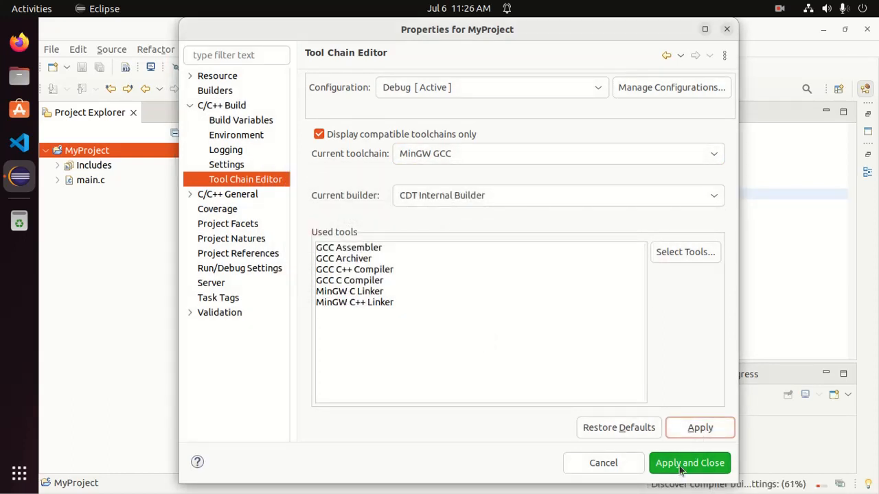
pyautogui.click(689, 463)
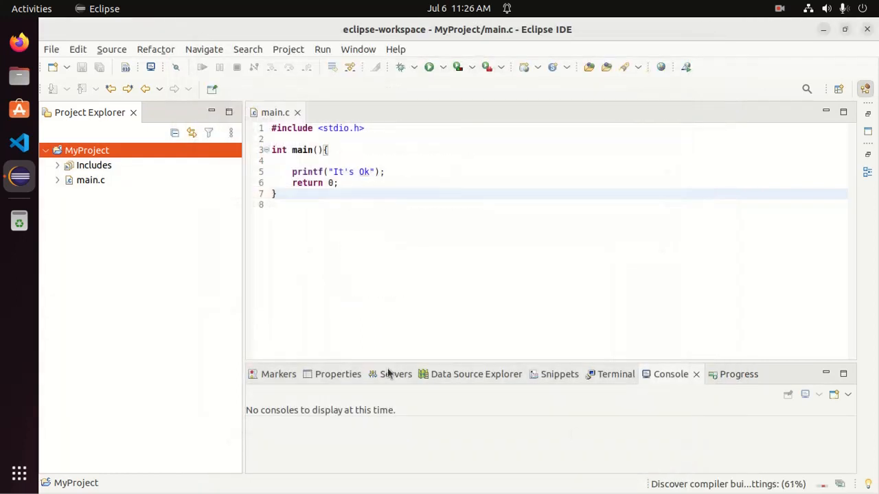
# Step: Run Build Project on MyProject, producing 0 errors and a Debug folder
pyautogui.rightClick(86, 150)
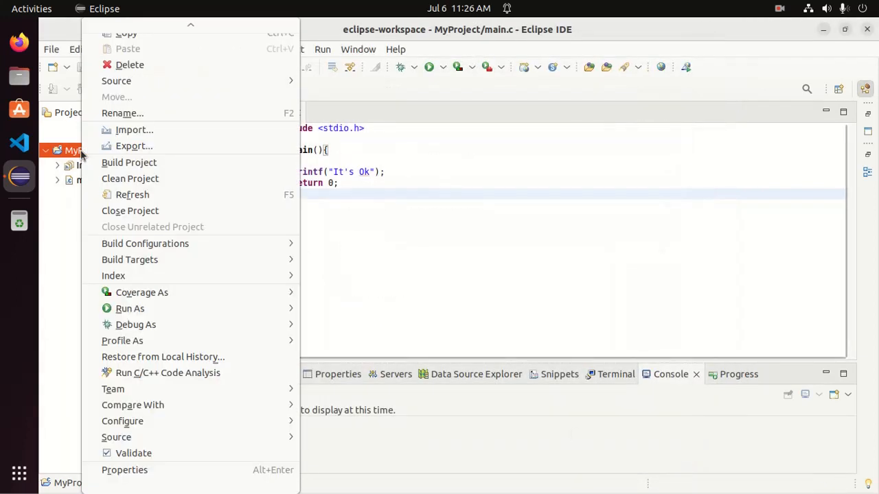
pyautogui.moveTo(130, 179)
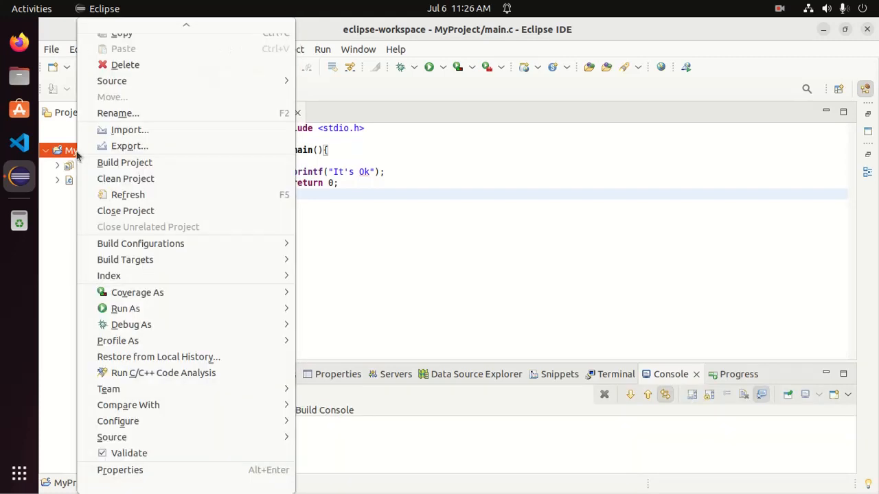
pyautogui.moveTo(124, 162)
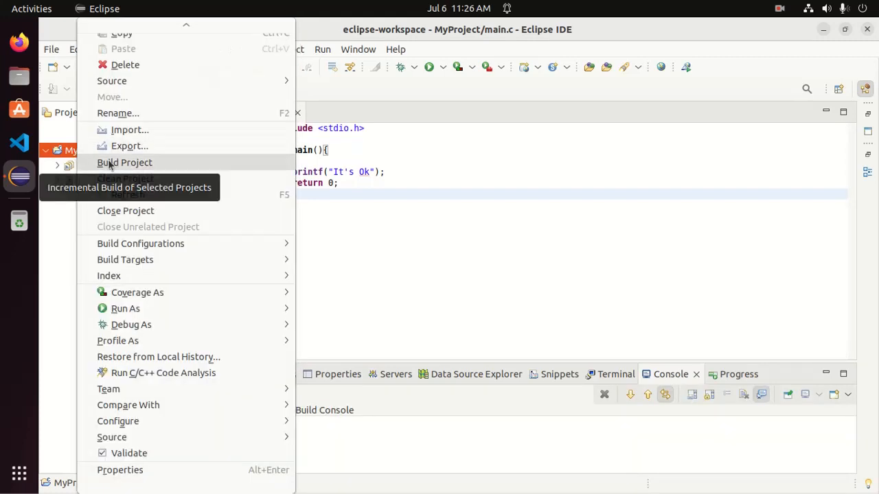
pyautogui.click(125, 162)
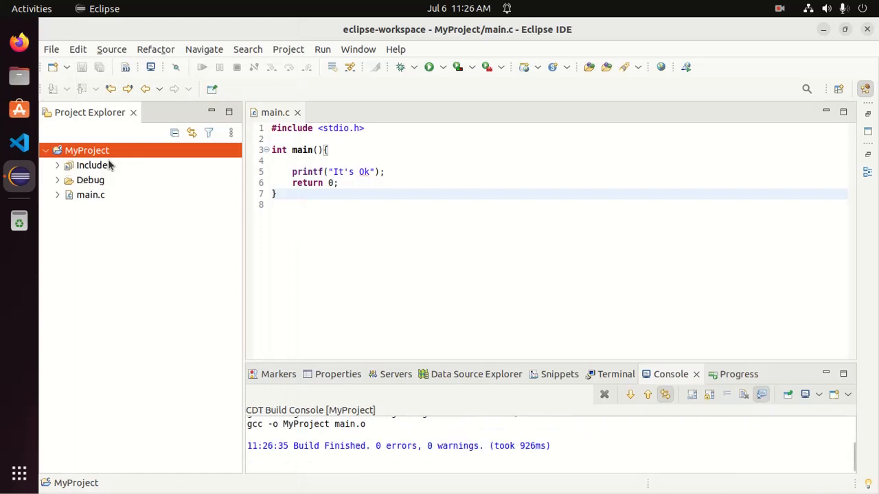
pyautogui.moveTo(107, 156)
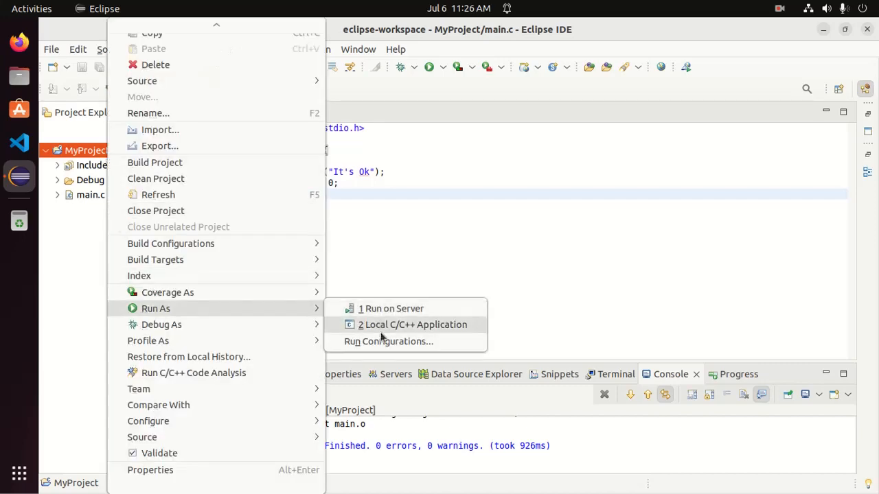
# Step: Open Run Configurations and add a new C/C++ Application configuration, MyProject Debug
pyautogui.click(387, 341)
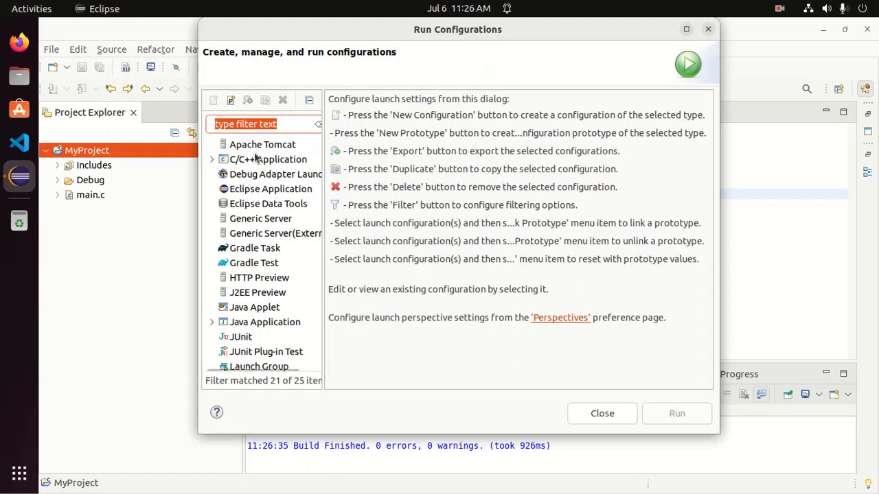
pyautogui.click(268, 159)
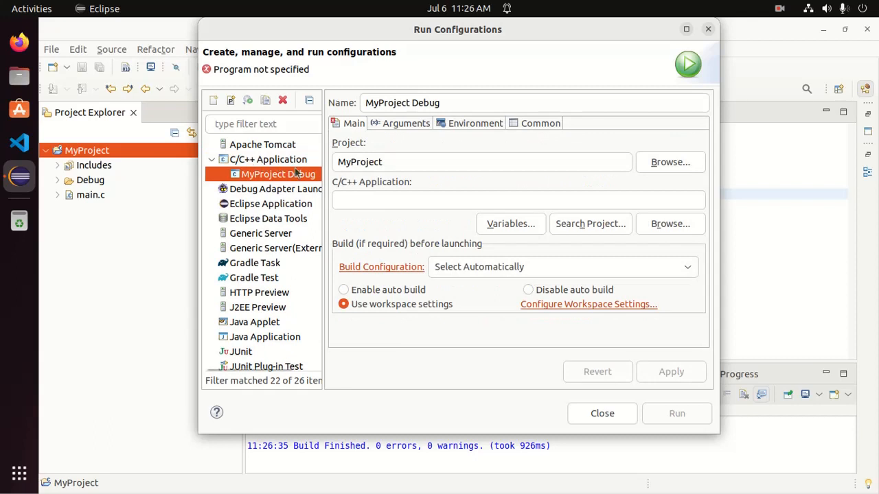
pyautogui.moveTo(622, 199)
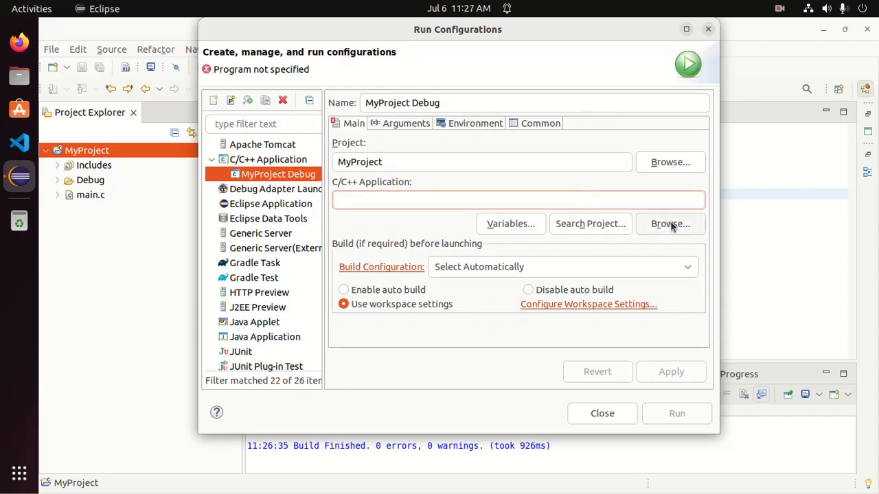
# Step: Point the configuration to eclipse-workspace/MyProject/Debug/MyProject and run it, printing It's Ok
pyautogui.click(670, 224)
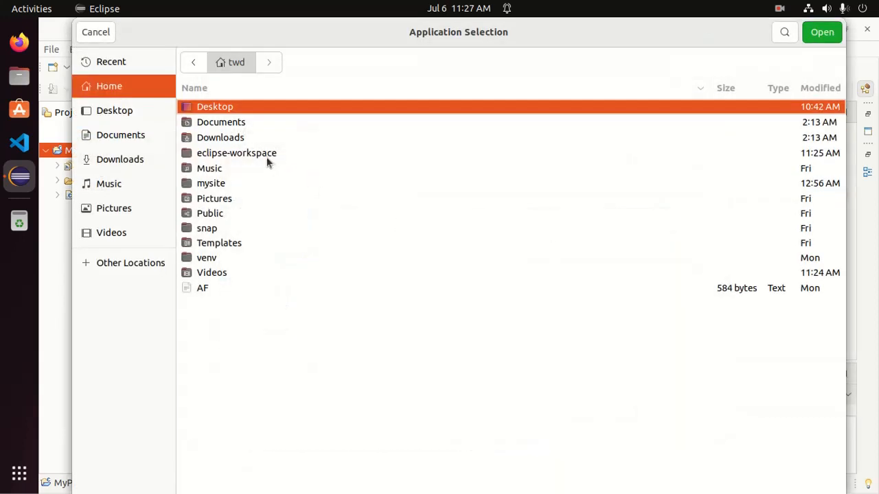
pyautogui.doubleClick(236, 152)
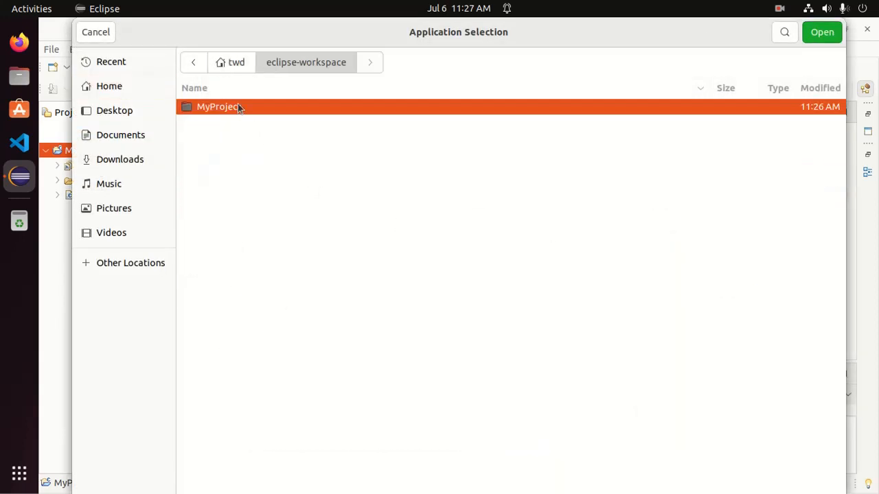
pyautogui.doubleClick(218, 106)
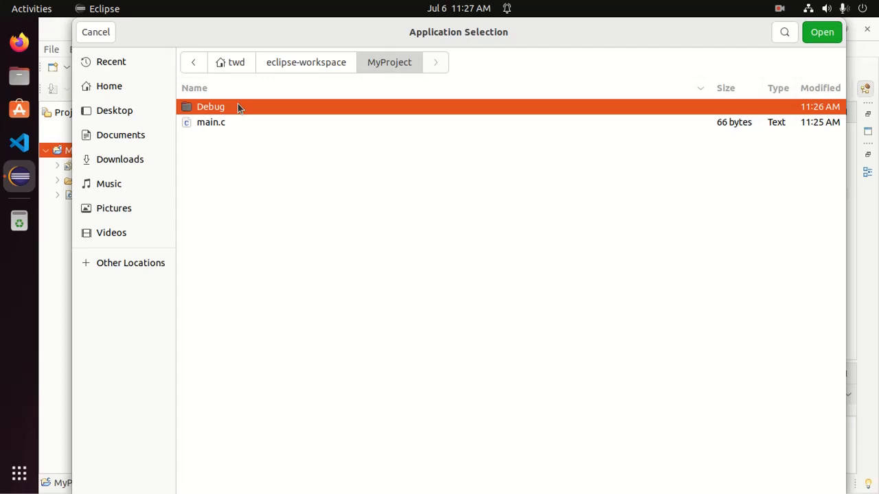
pyautogui.doubleClick(211, 106)
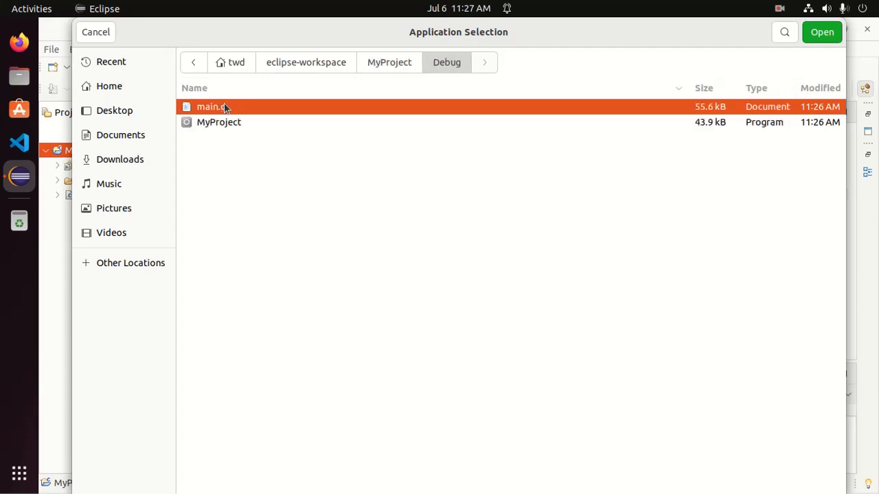
pyautogui.click(219, 121)
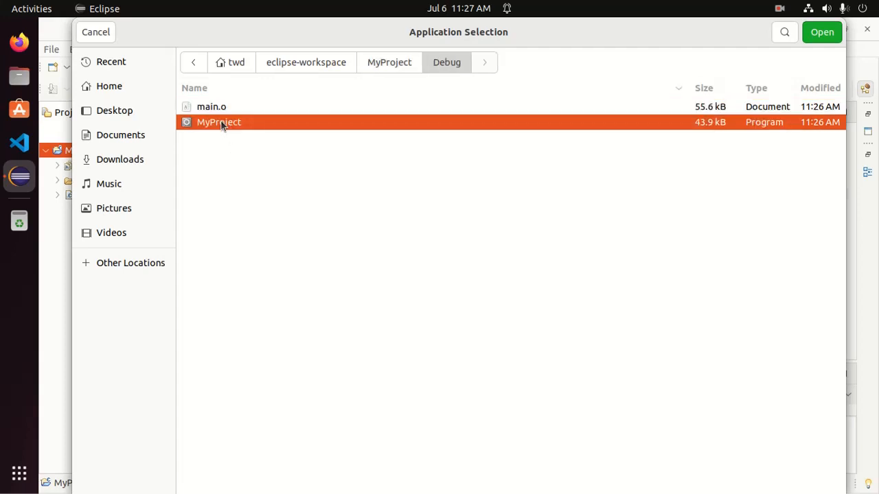
pyautogui.moveTo(821, 32)
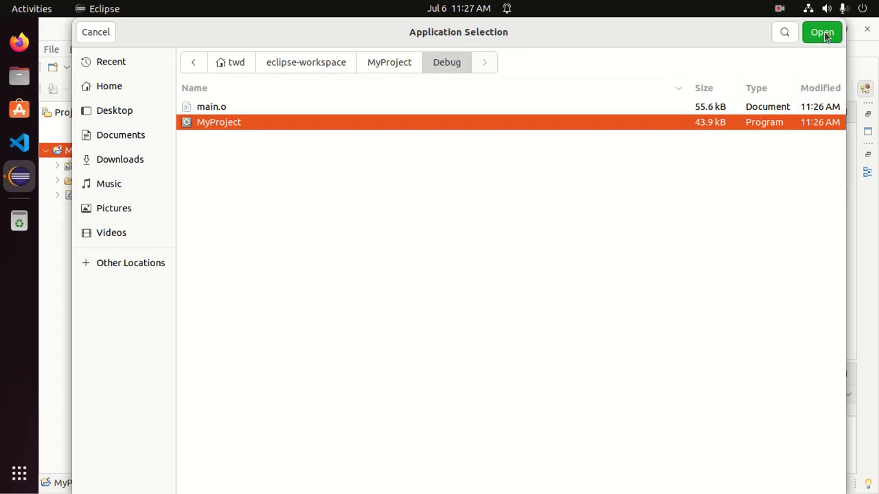
pyautogui.click(821, 32)
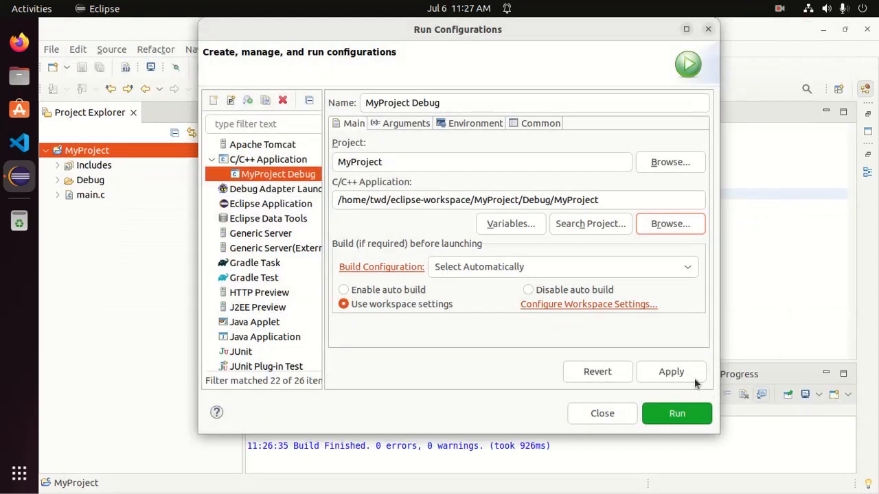
pyautogui.click(677, 413)
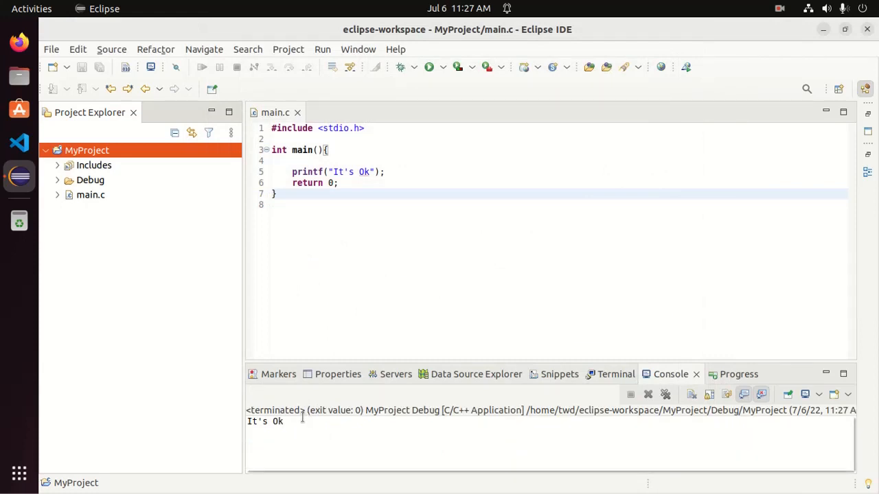
pyautogui.doubleClick(265, 421)
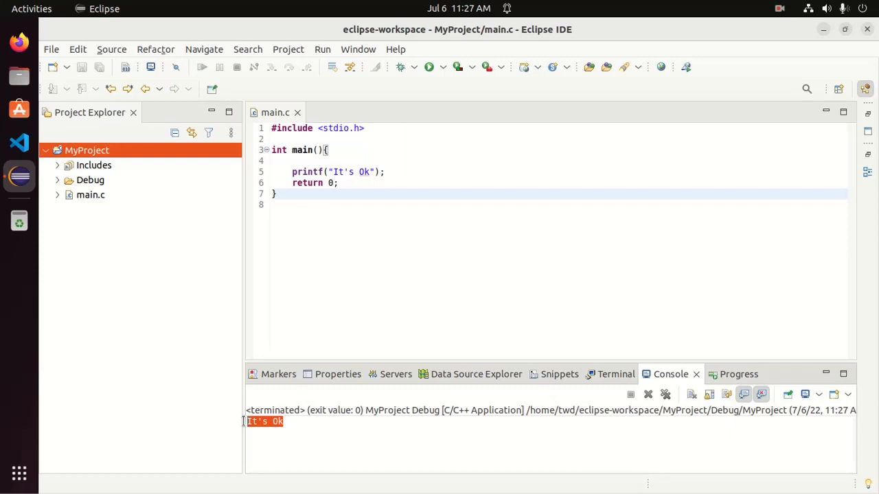
pyautogui.click(412, 153)
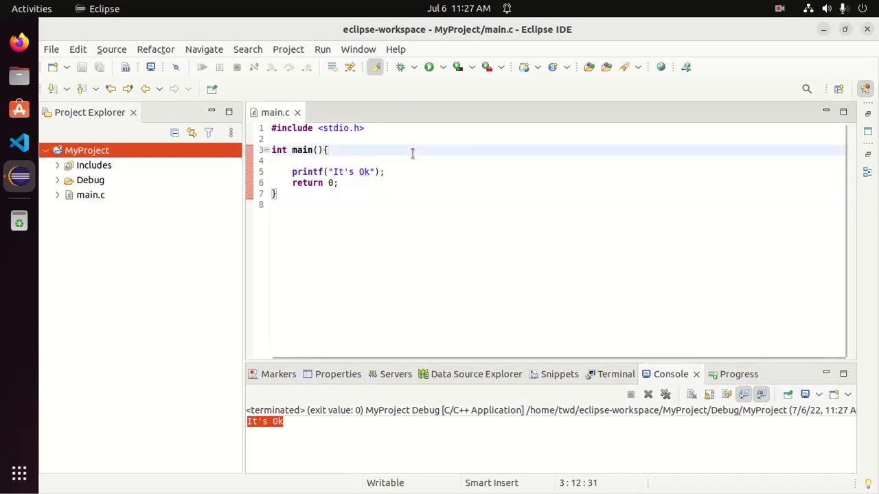